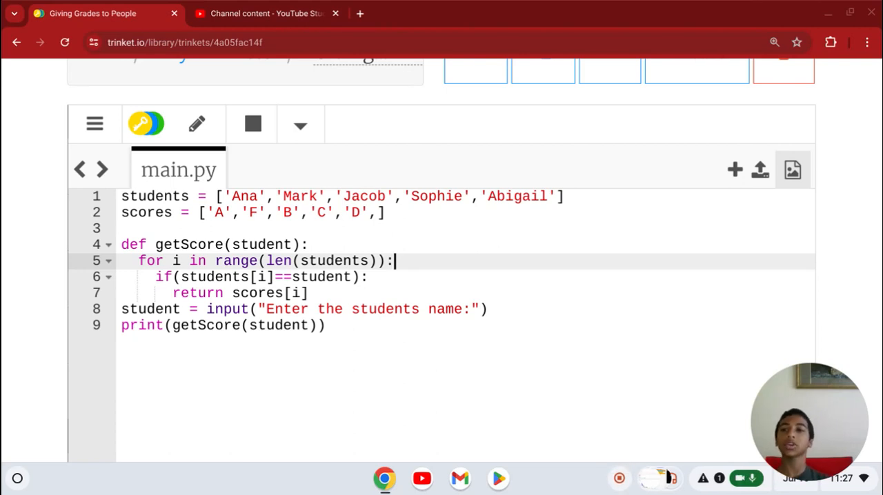
# Retype the grade letters so the scores list reads 'A','B','C','D','F'.
pyautogui.scroll(-3)
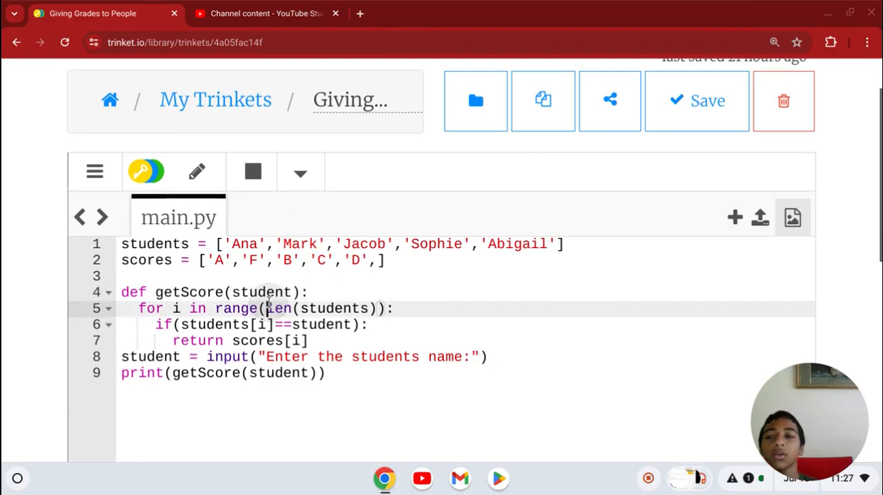
pyautogui.scroll(-3)
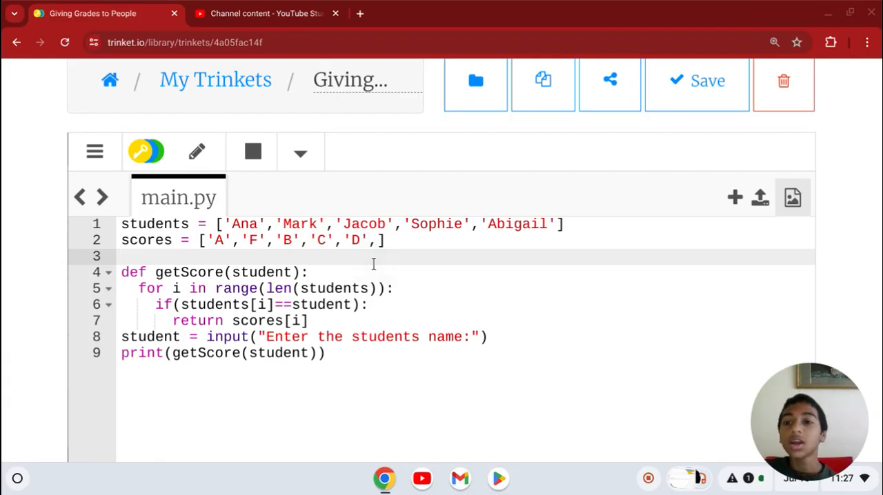
pyautogui.doubleClick(246, 224)
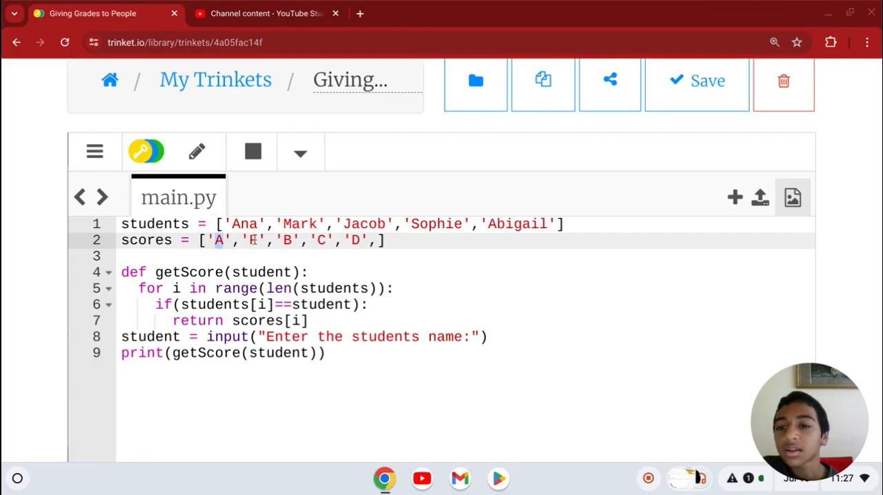
pyautogui.write('B')
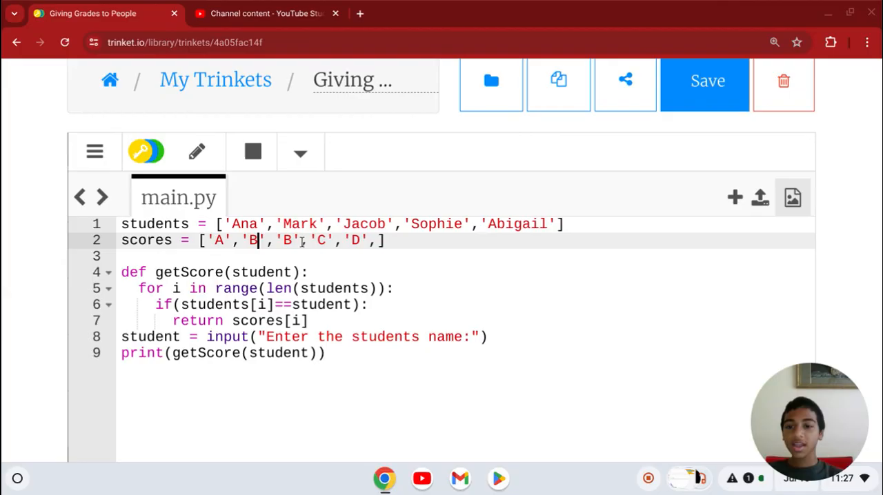
pyautogui.write('C')
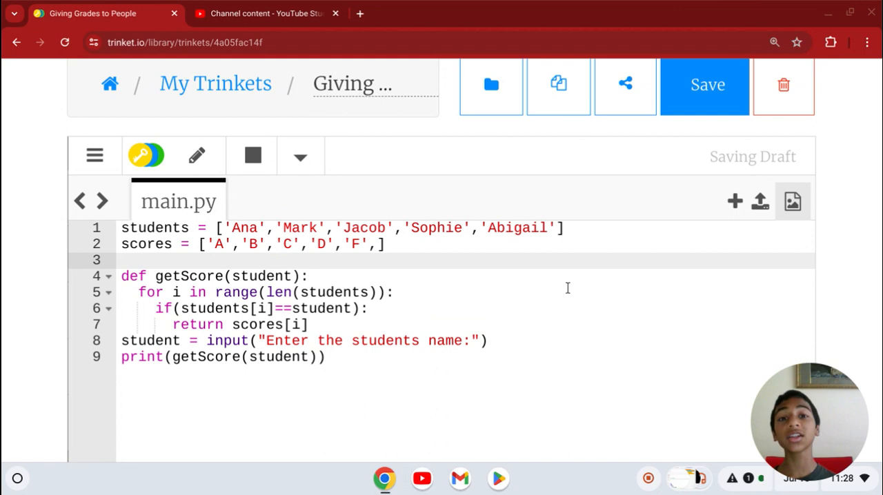
pyautogui.click(198, 154)
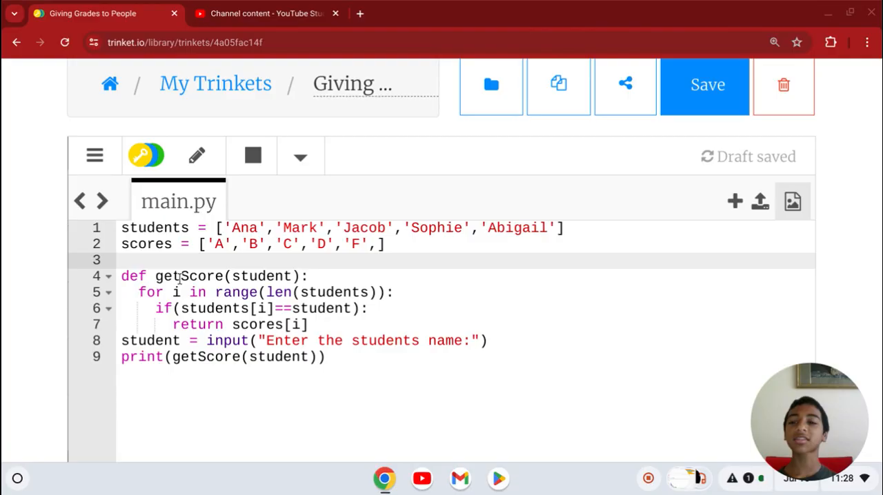
pyautogui.doubleClick(188, 276)
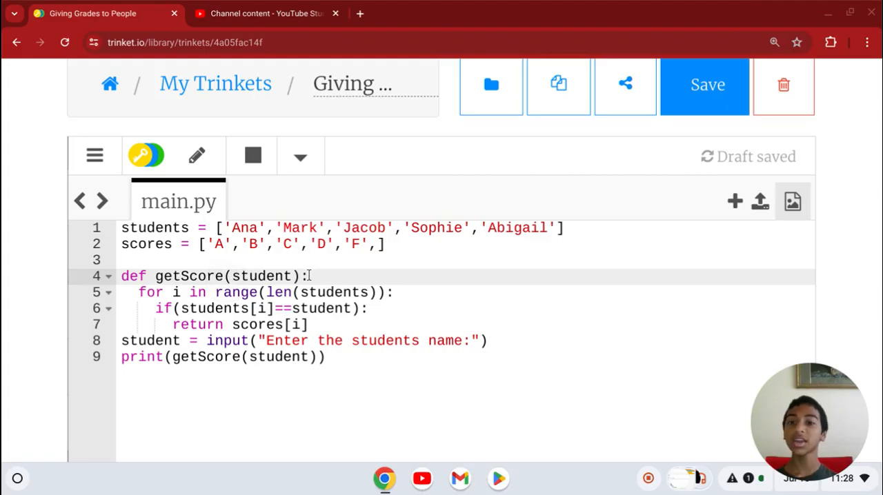
pyautogui.click(309, 276)
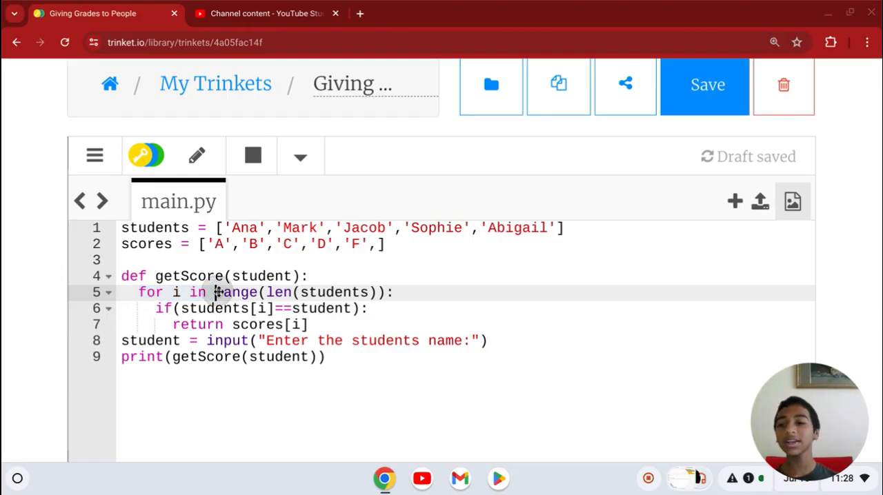
pyautogui.doubleClick(278, 293)
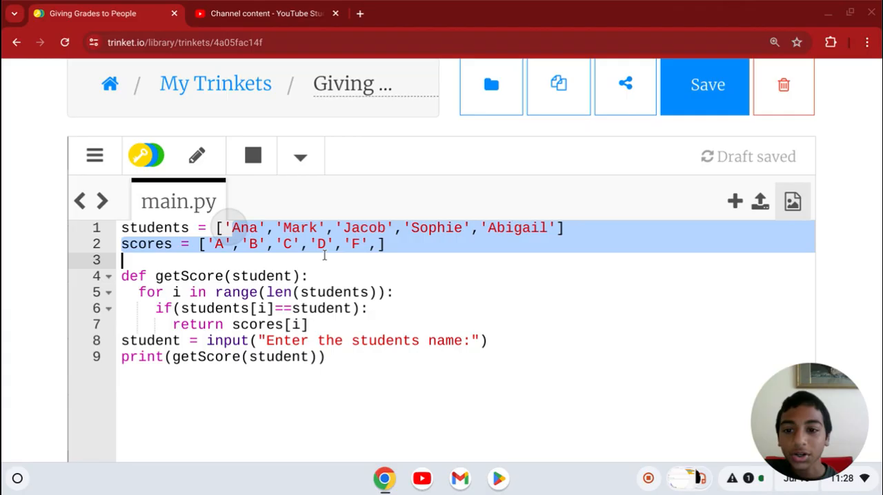
pyautogui.click(458, 228)
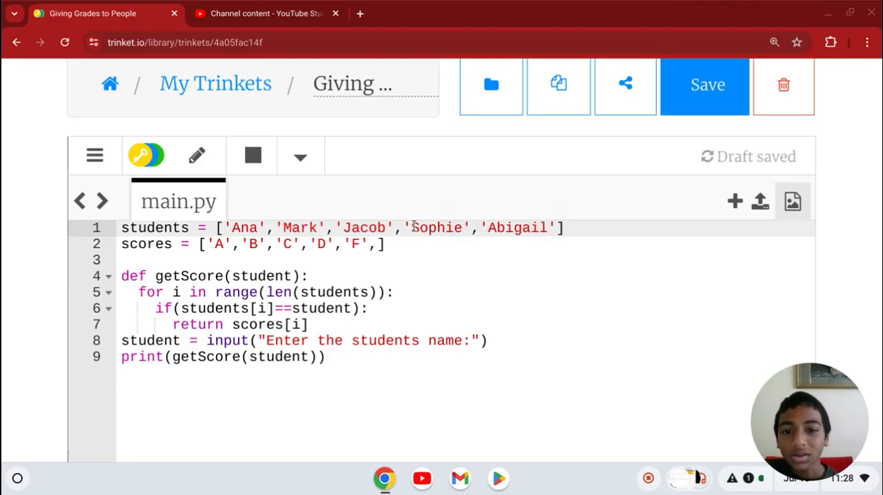
pyautogui.doubleClick(439, 227)
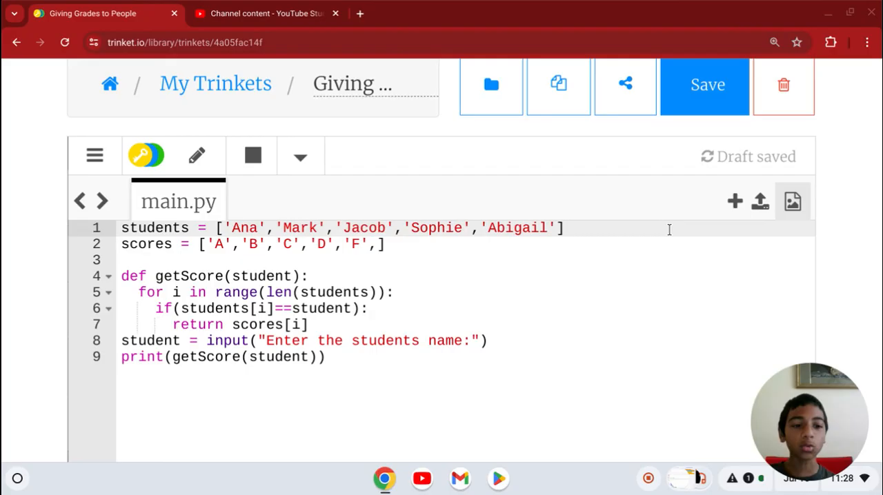
pyautogui.moveTo(389, 259)
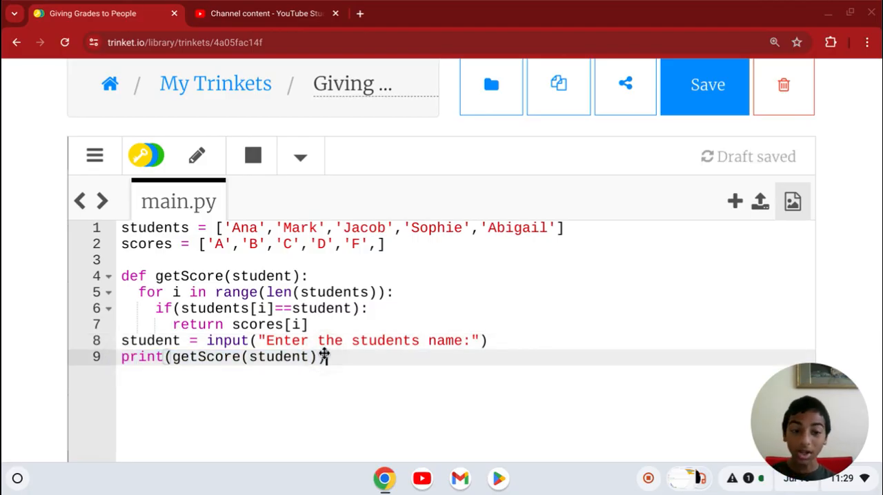
pyautogui.click(199, 154)
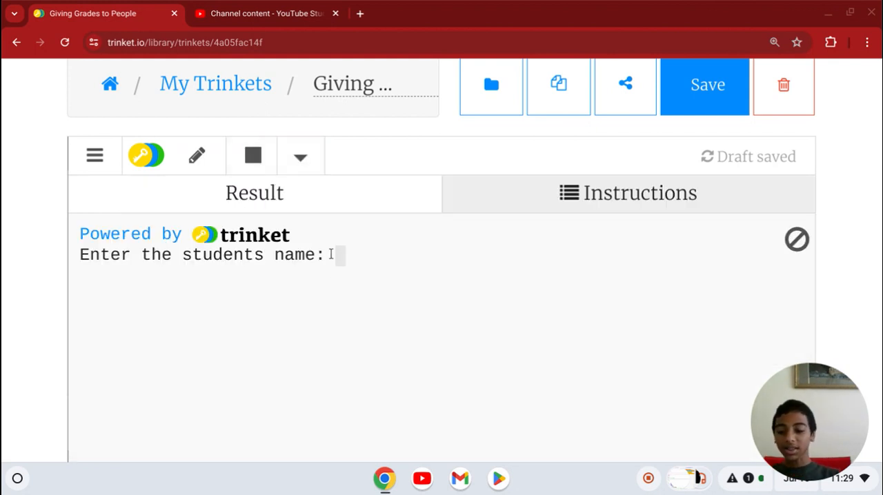
pyautogui.write('Jacob')
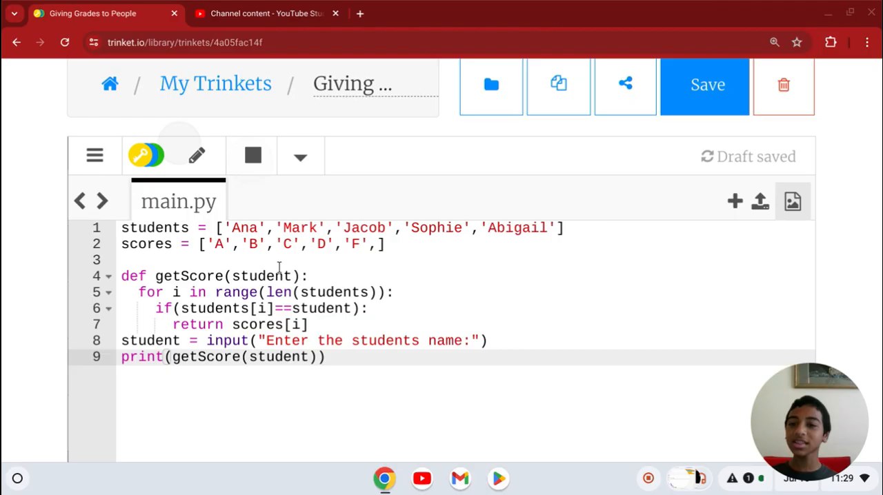
pyautogui.click(389, 228)
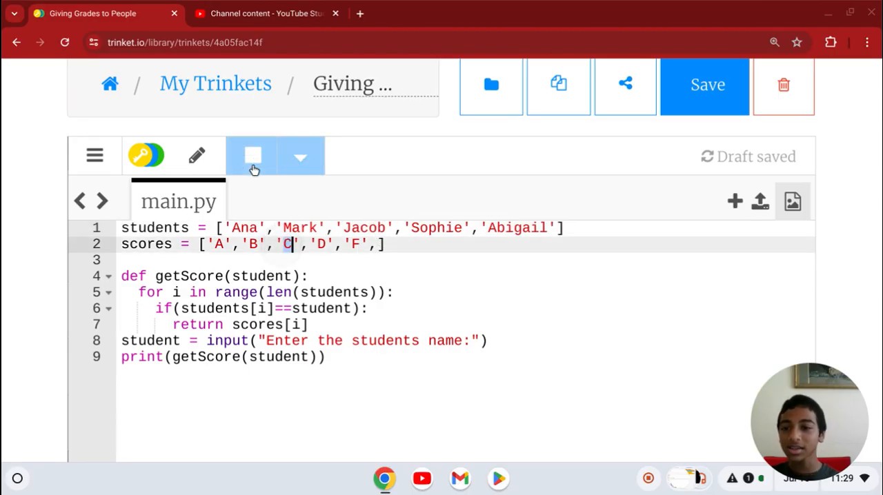
pyautogui.click(251, 154)
pyautogui.write('Ana')
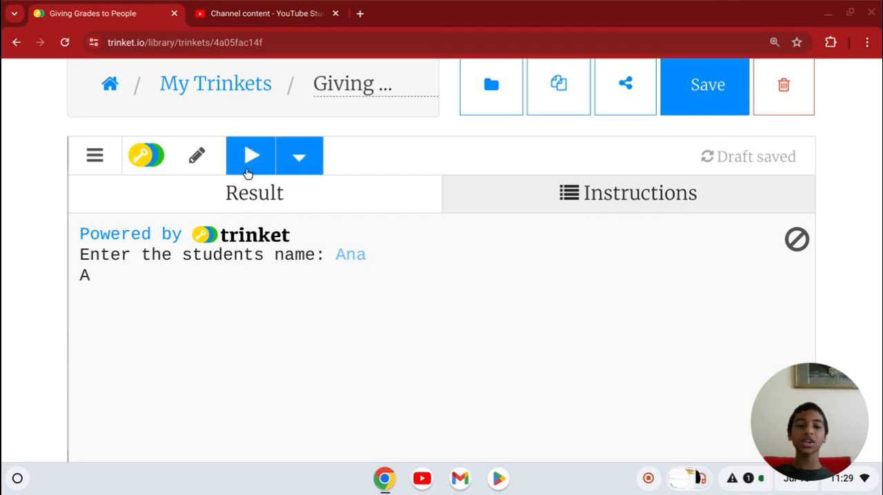
pyautogui.click(252, 154)
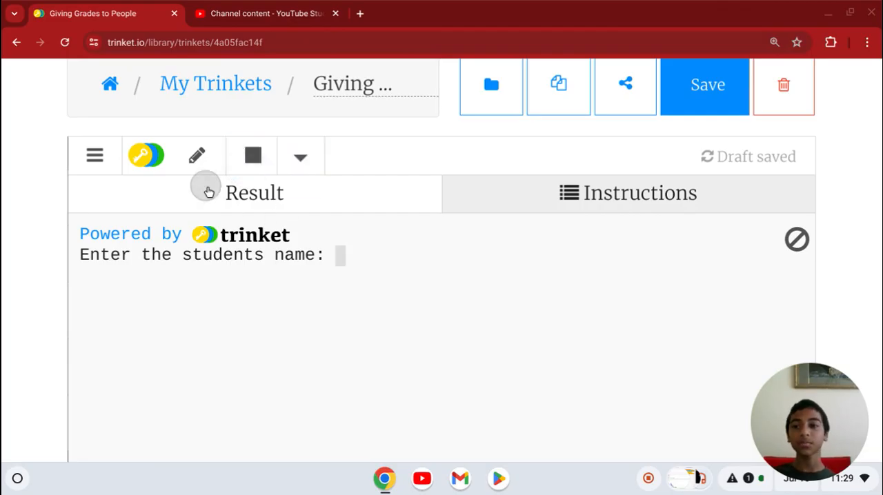
pyautogui.click(196, 156)
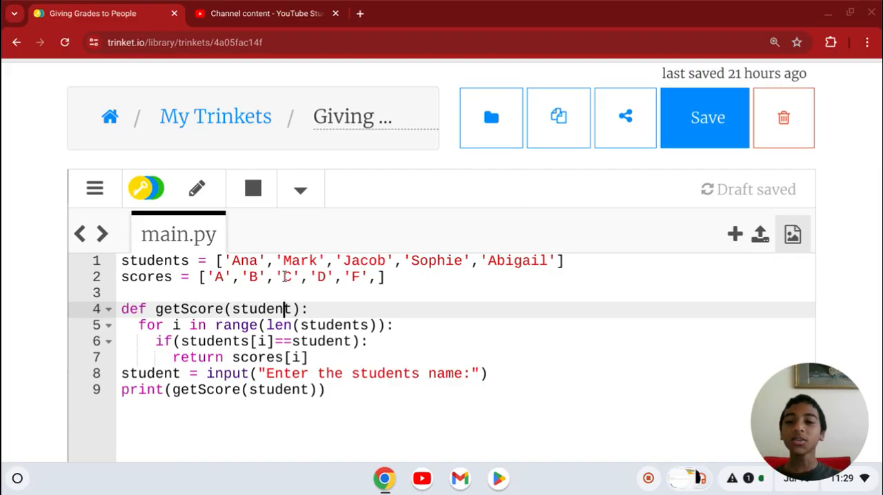
pyautogui.click(290, 292)
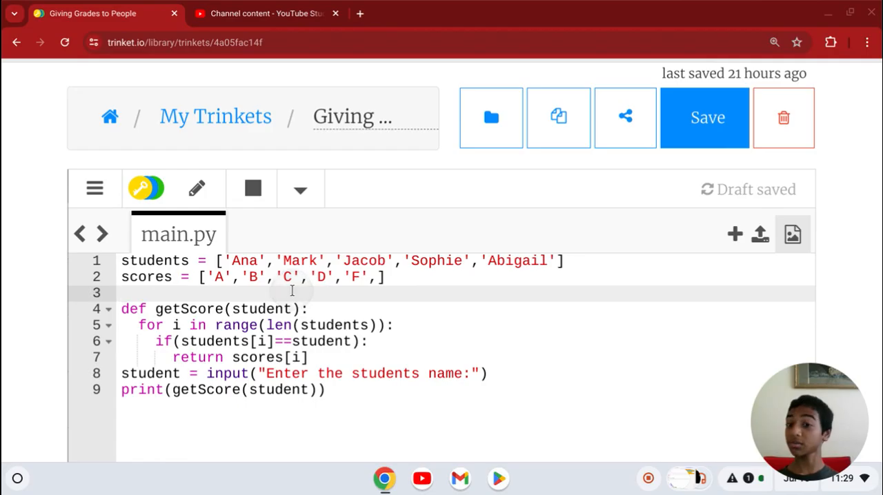
pyautogui.scroll(-3)
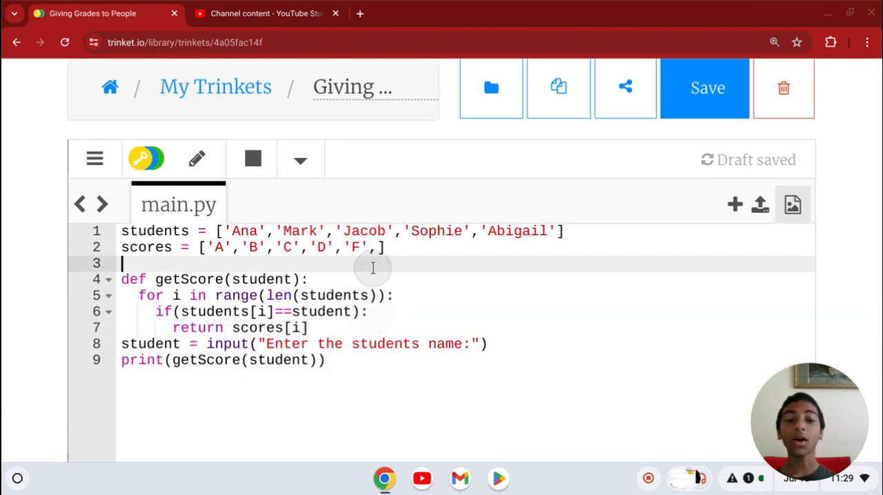
pyautogui.click(386, 247)
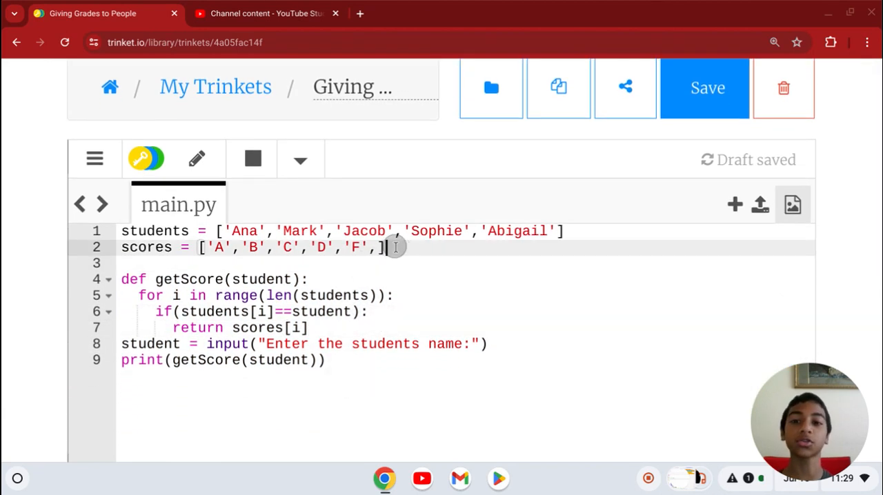
pyautogui.moveTo(393, 247); pyautogui.dragTo(121, 232)
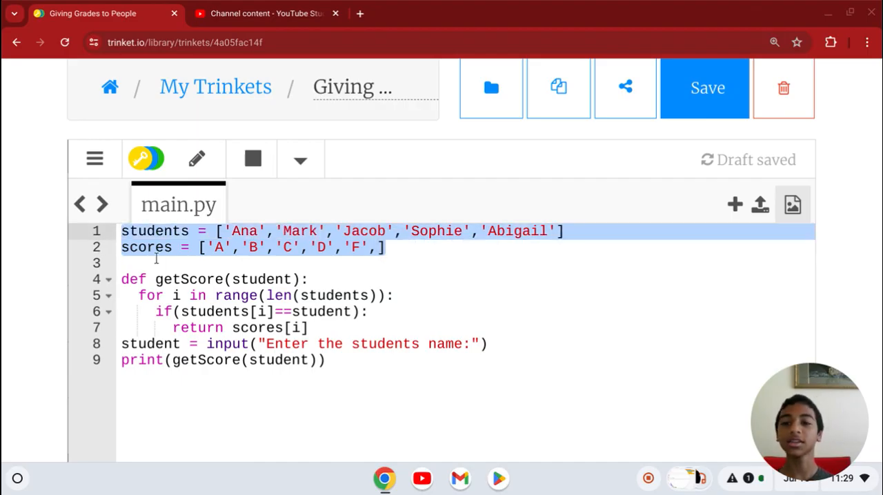